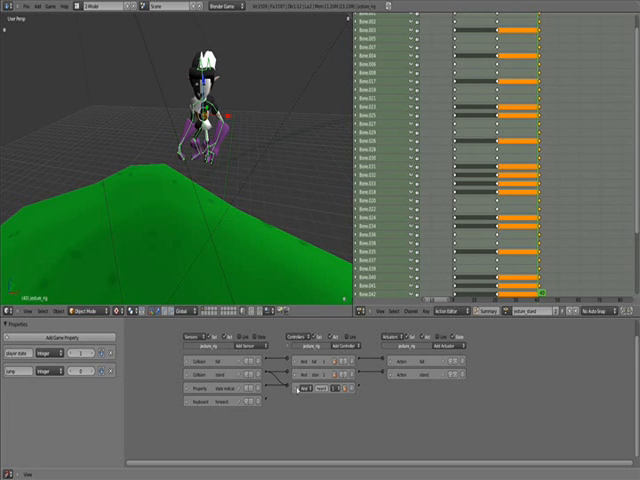
# Add Keyboard sensors wired through And controllers to Motion actuators for running and turning
pyautogui.click(442, 344)
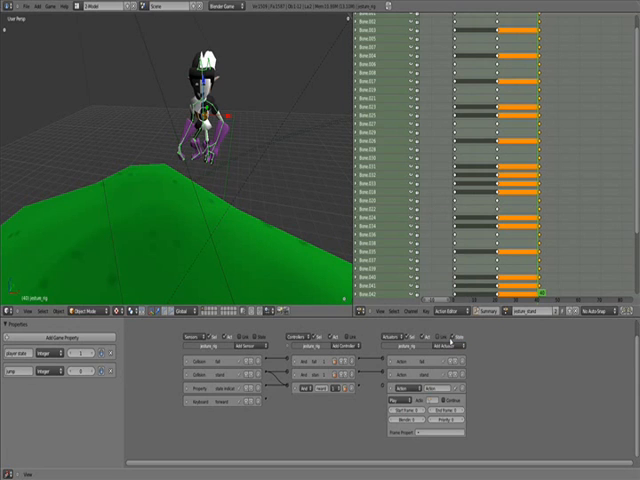
pyautogui.click(452, 312)
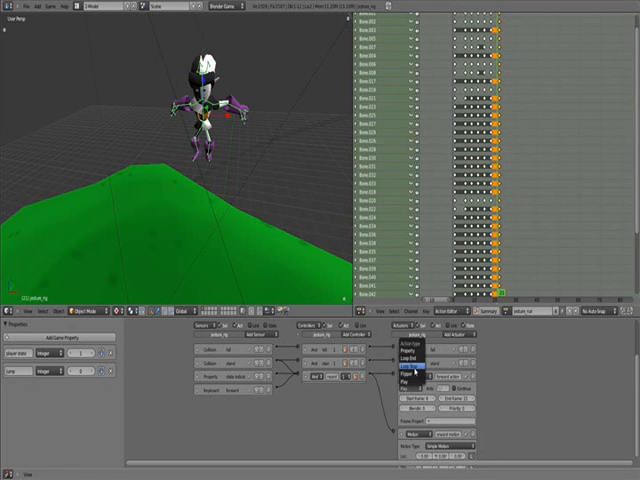
pyautogui.click(418, 368)
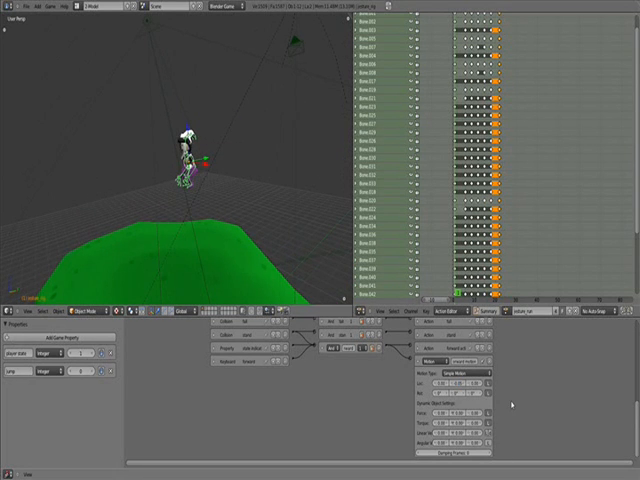
pyautogui.moveTo(196, 196)
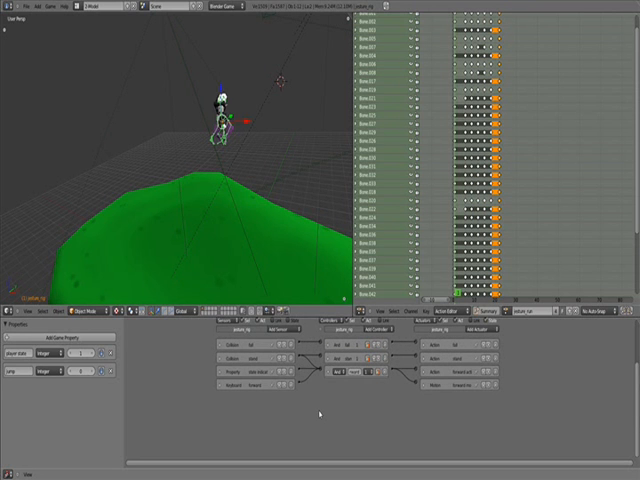
pyautogui.click(284, 328)
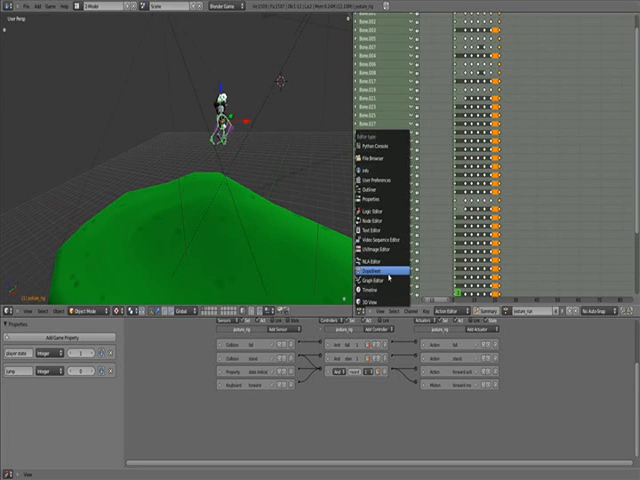
pyautogui.click(380, 272)
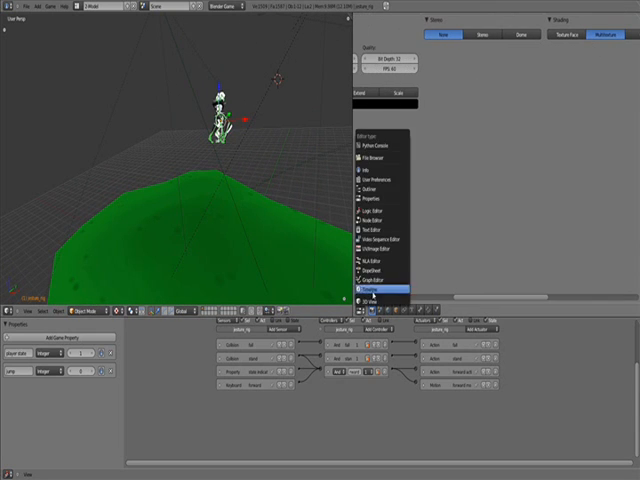
pyautogui.click(370, 278)
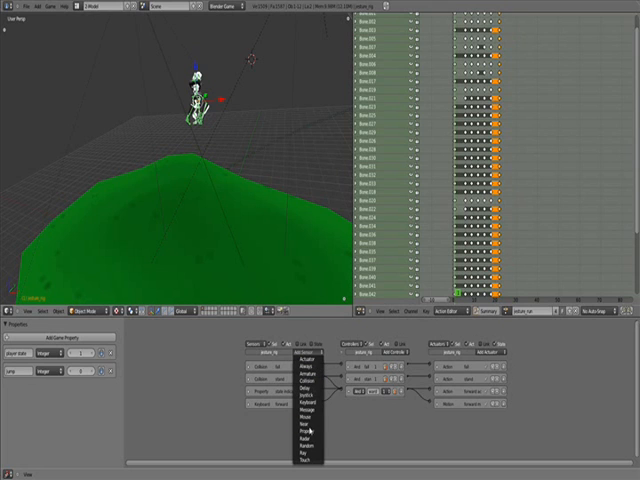
# Add a new sensor and wire it to a controller and actuator in the character's logic
pyautogui.click(308, 400)
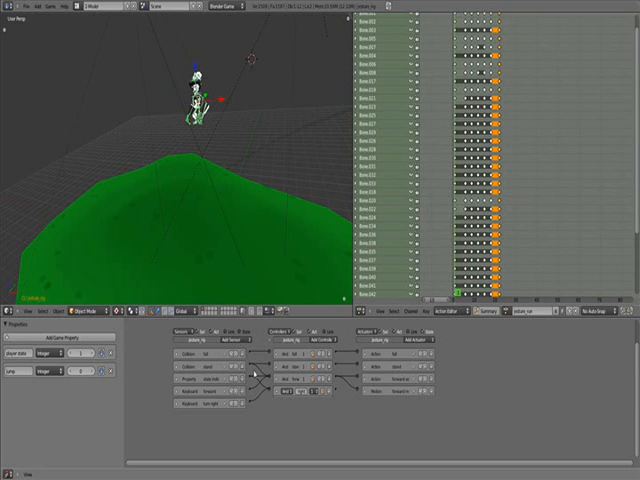
# Add another actuator, choose its type and connect it to a controller
pyautogui.click(416, 348)
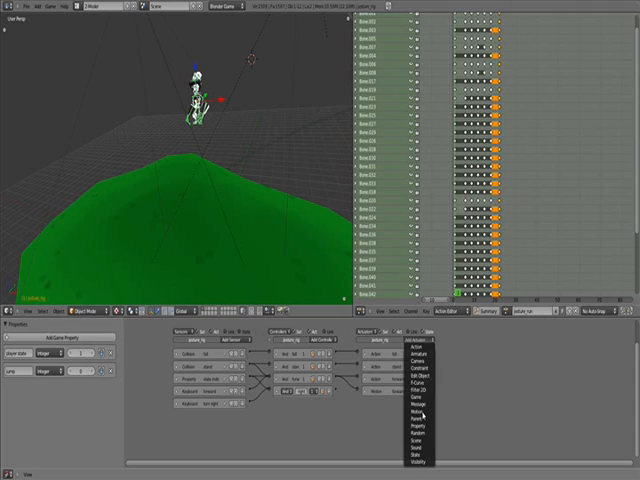
pyautogui.click(412, 404)
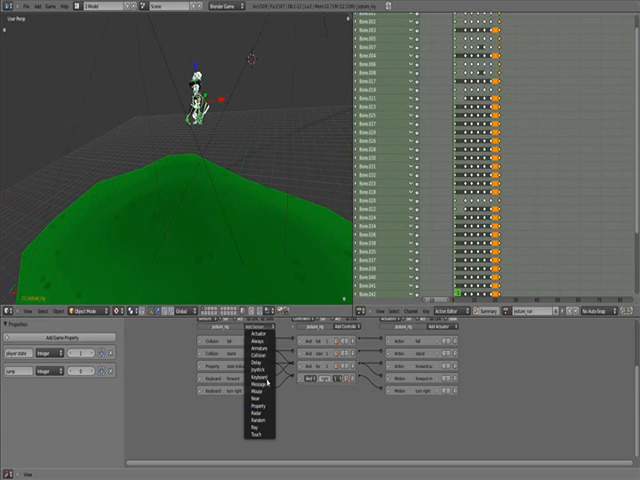
pyautogui.click(268, 378)
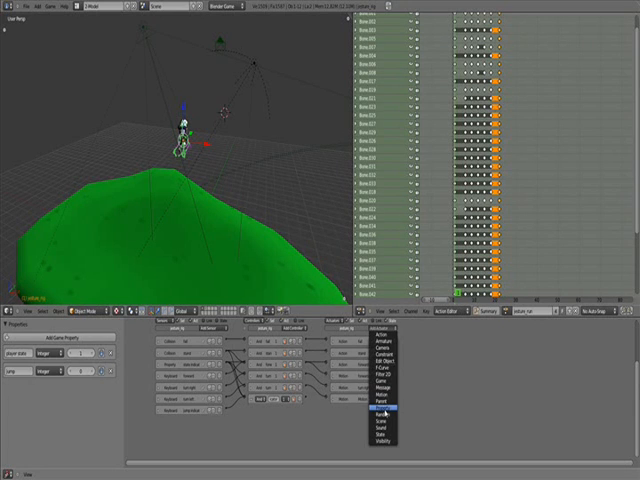
# Add the jump-reset bricks and wire sensors, controllers and actuators into the movement logic
pyautogui.click(382, 406)
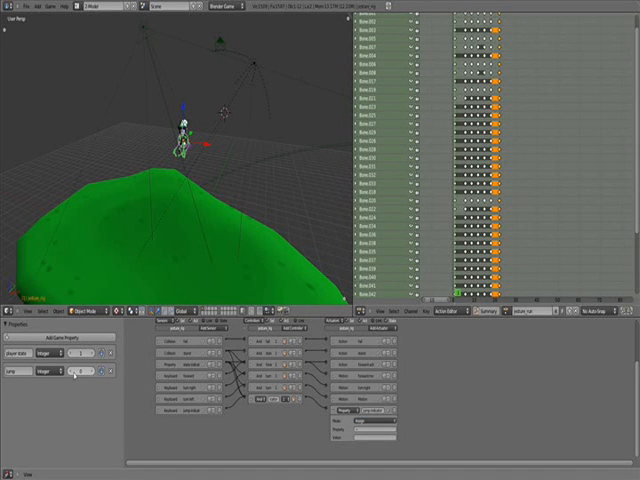
pyautogui.click(370, 408)
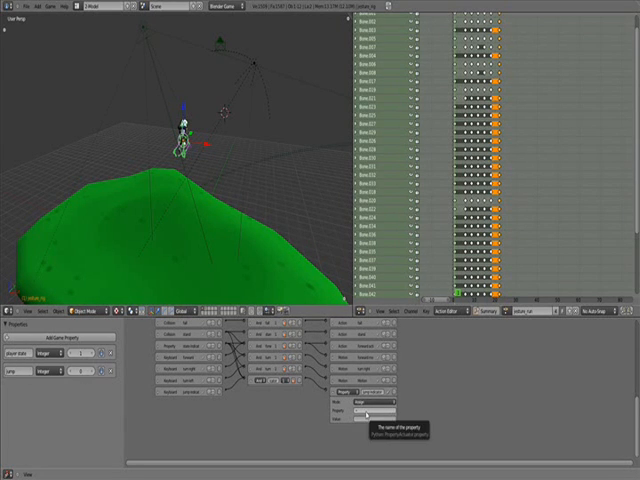
pyautogui.click(376, 412)
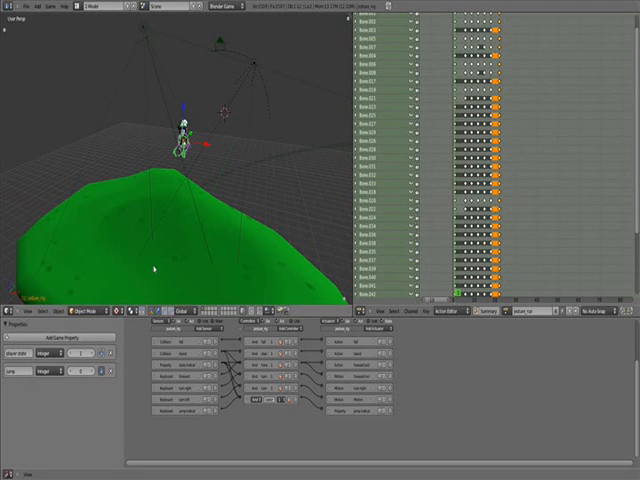
pyautogui.click(56, 8)
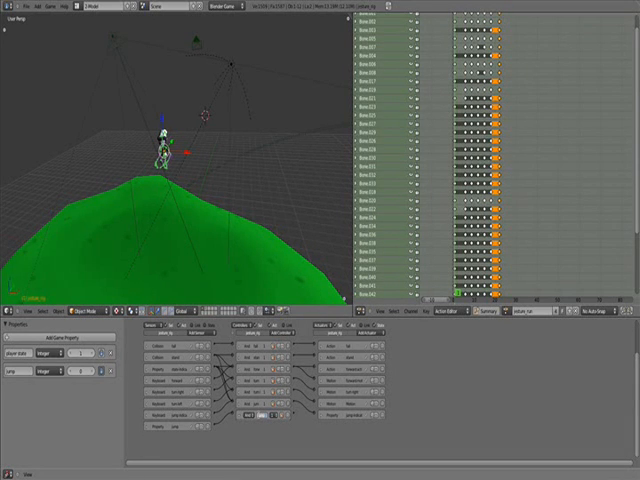
# Add another sensor, controller and actuator row for the jump behaviour and connect it
pyautogui.click(356, 334)
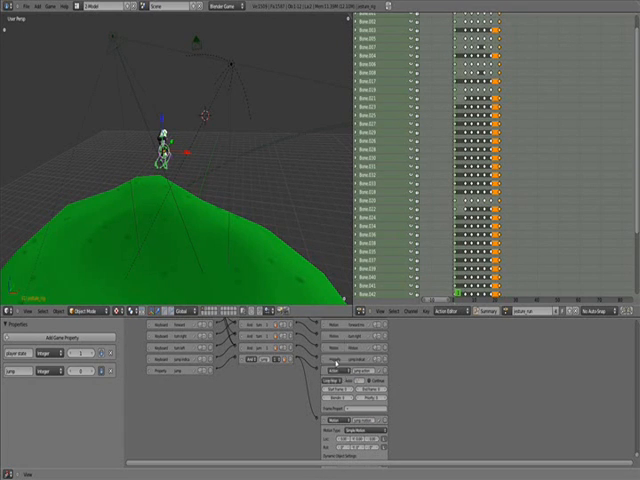
# Give the jump Action actuator the jump animation action from its dropdown
pyautogui.click(360, 398)
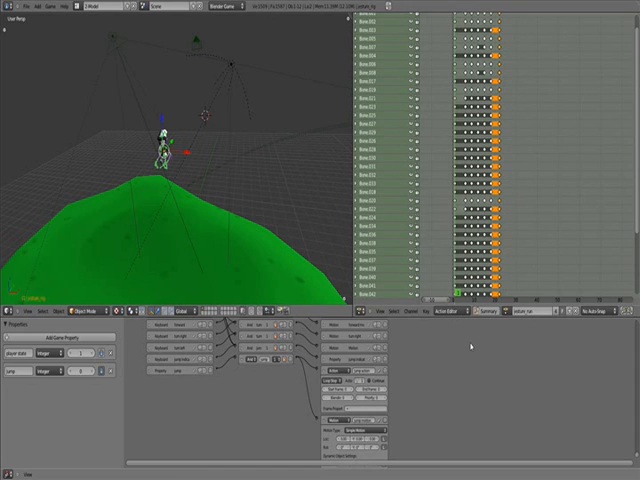
pyautogui.click(530, 318)
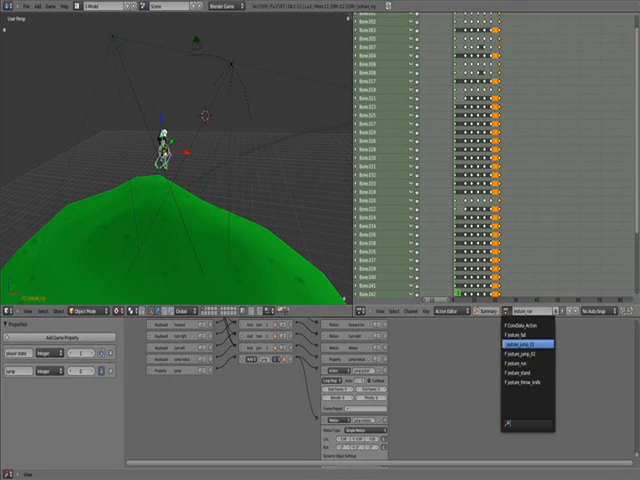
pyautogui.click(528, 352)
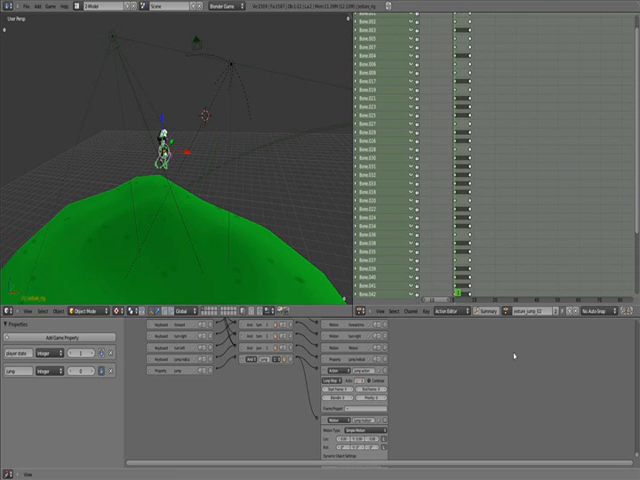
pyautogui.click(536, 320)
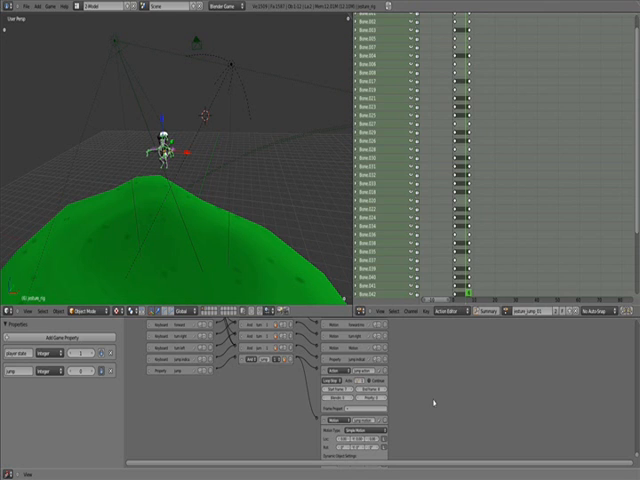
pyautogui.moveTo(276, 258)
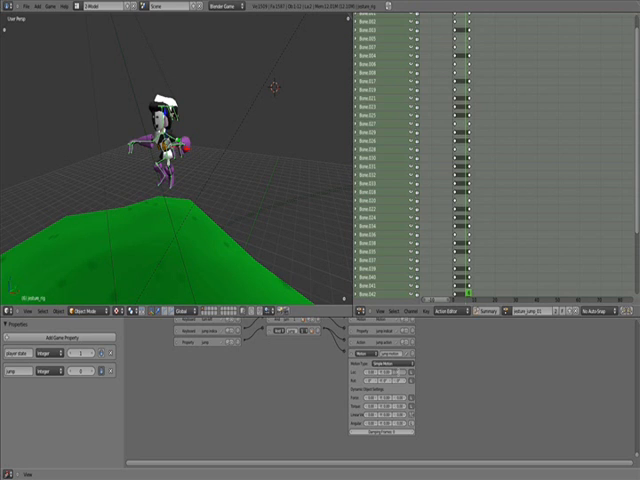
pyautogui.moveTo(456, 370)
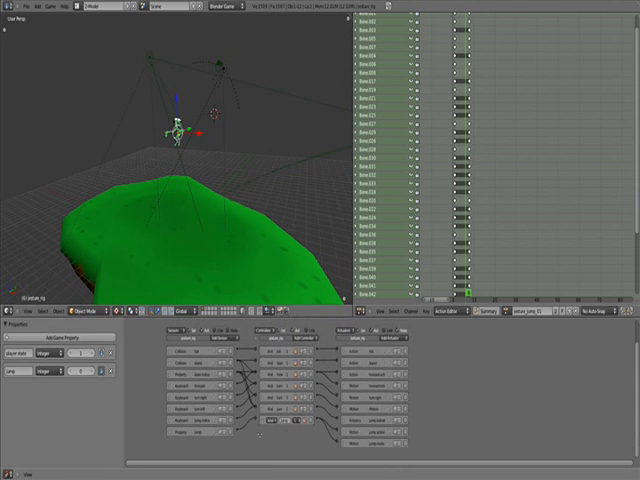
# Add a landing sensor with controller and actuator so the character reacts on touching ground
pyautogui.click(204, 342)
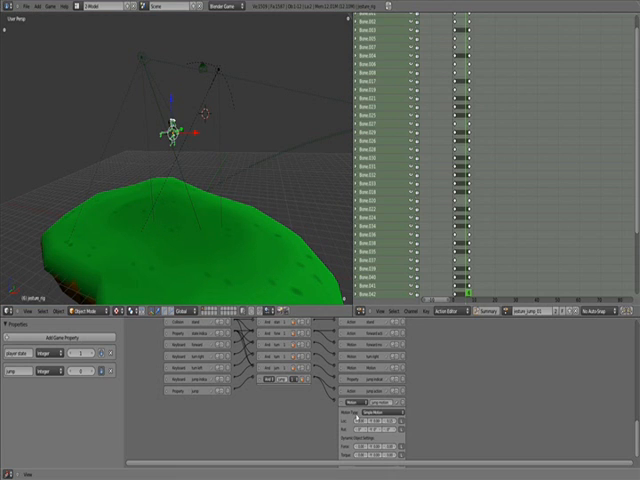
pyautogui.moveTo(344, 404)
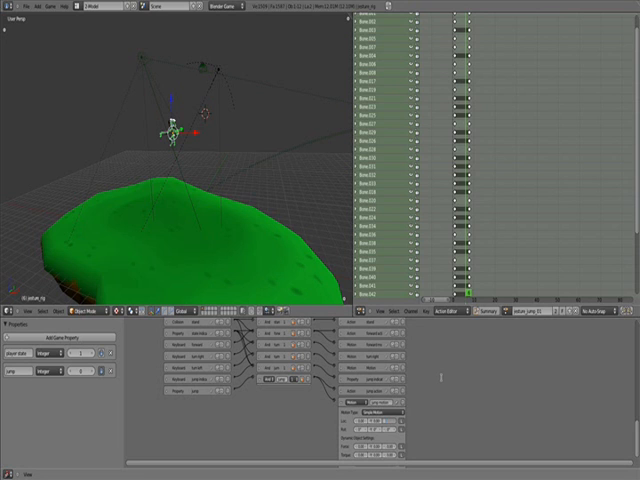
pyautogui.moveTo(440, 380)
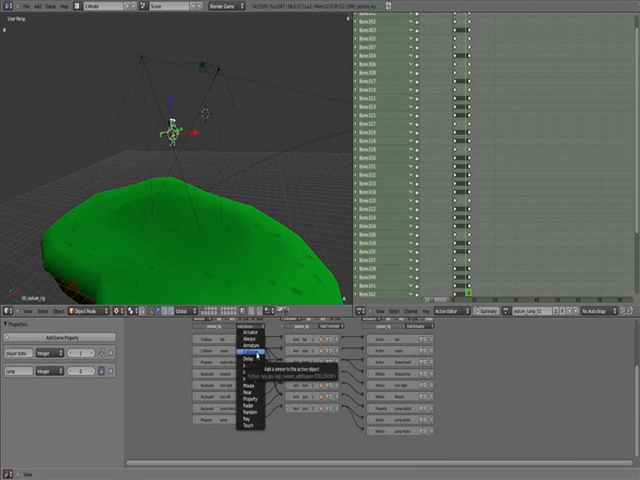
# Add another logic brick to the landing setup and connect it to the network
pyautogui.click(244, 356)
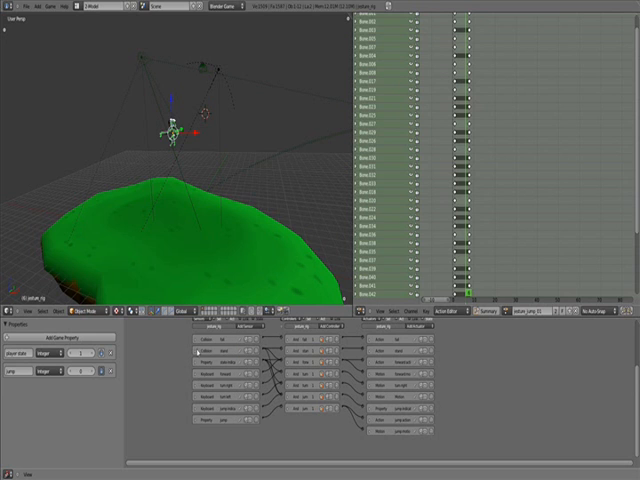